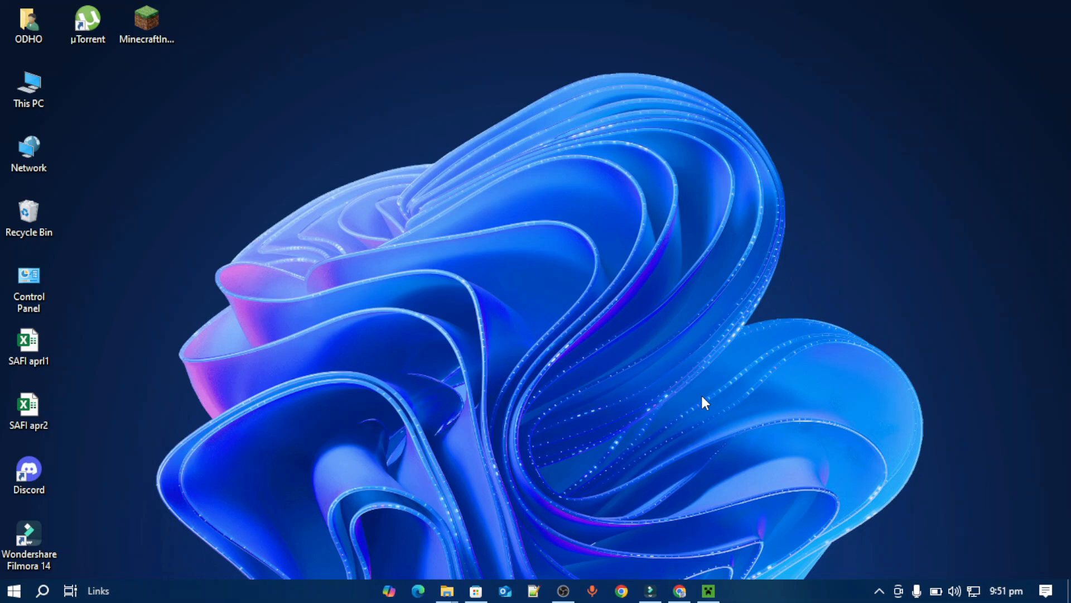
pyautogui.moveTo(618, 553)
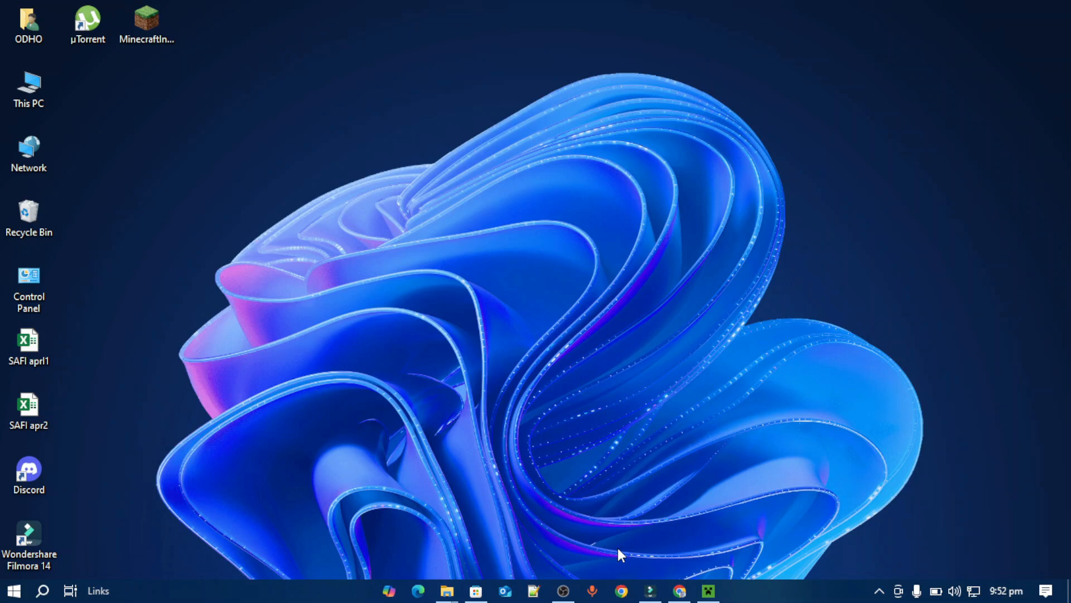
# Bring up Chrome's minecraft search and open 'Welcome to the Minecraft Official Site'
pyautogui.click(678, 591)
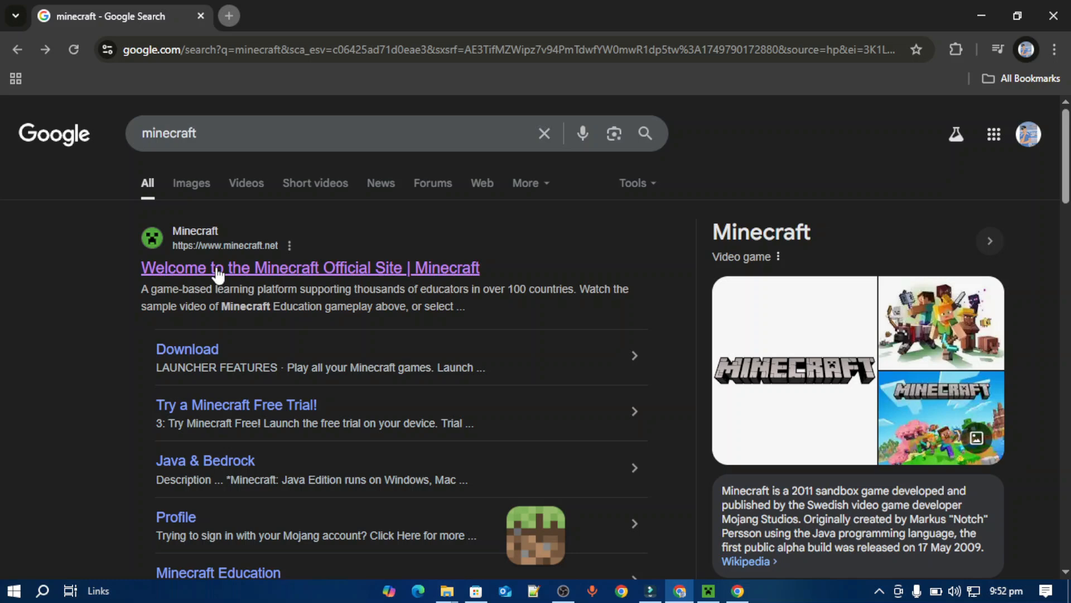
pyautogui.click(310, 267)
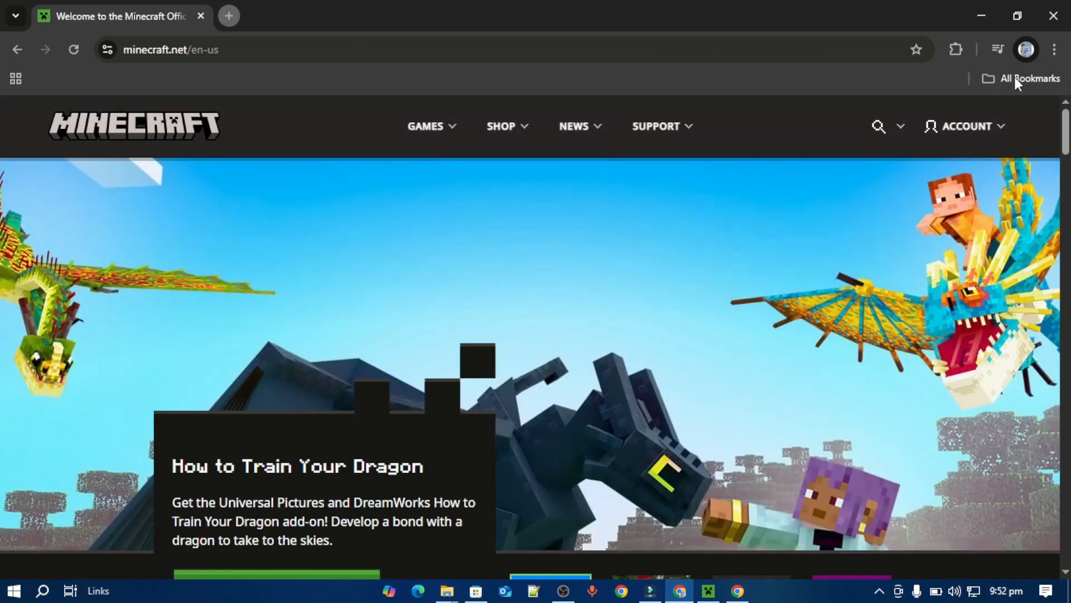
# Choose SIGN IN from the ACCOUNT dropdown in the minecraft.net header
pyautogui.click(965, 125)
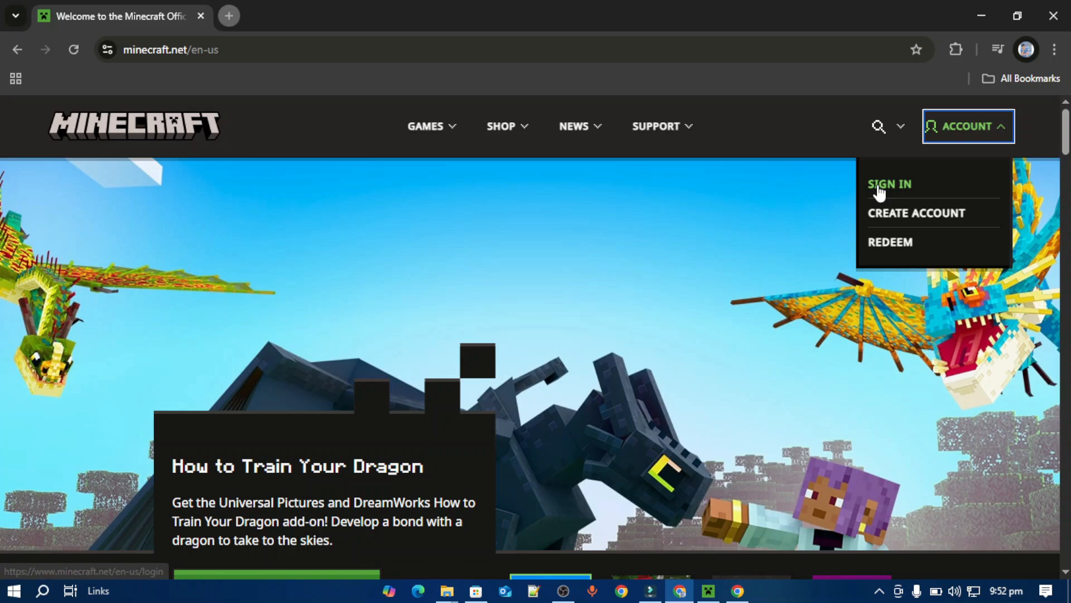
pyautogui.moveTo(917, 213)
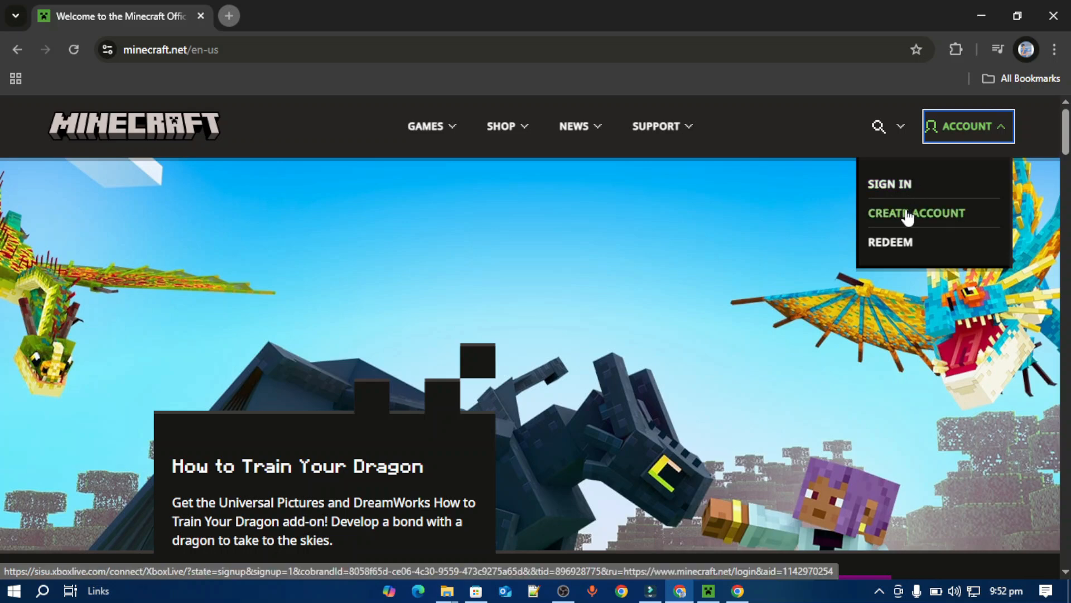
pyautogui.moveTo(890, 183)
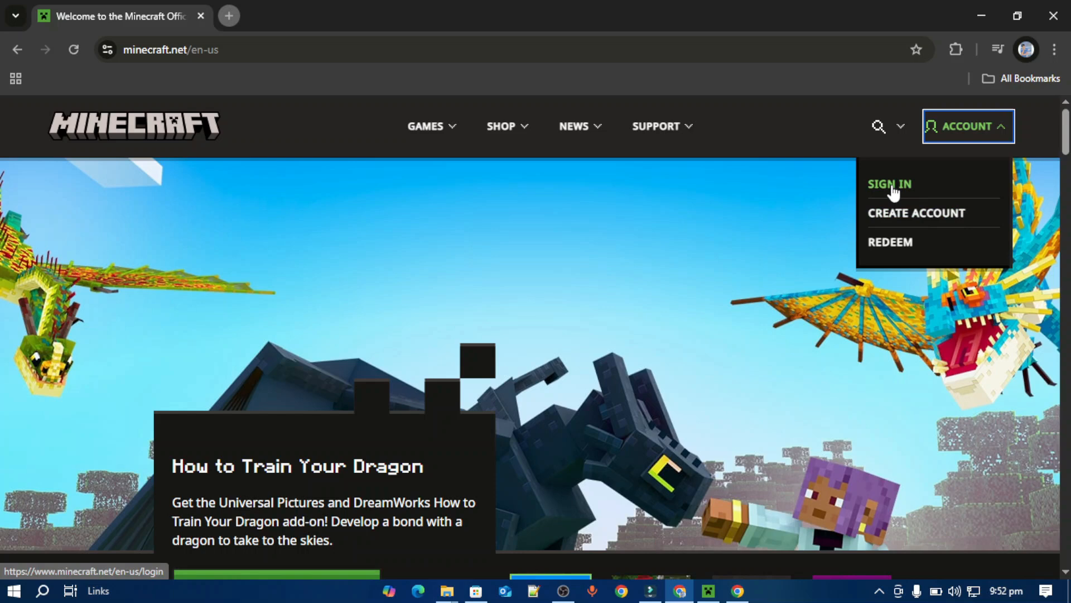
pyautogui.click(889, 184)
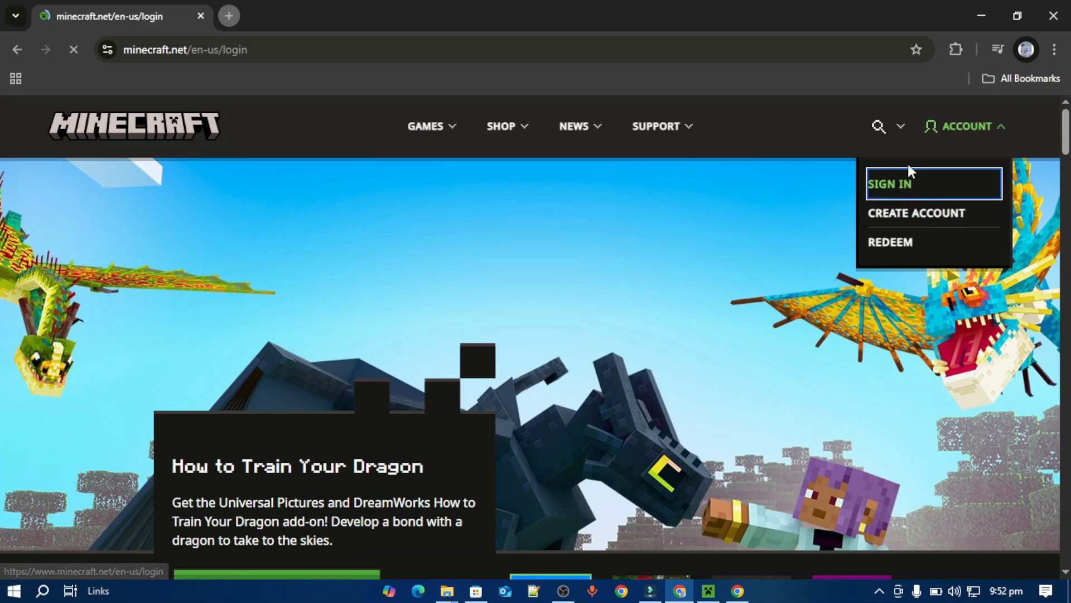
pyautogui.click(889, 183)
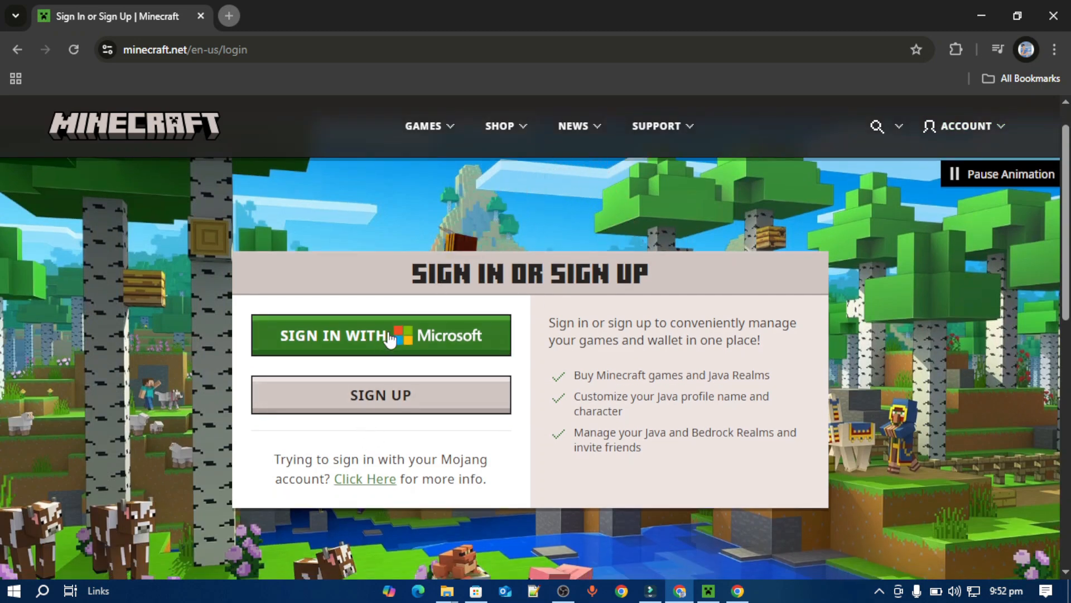
# Log in through 'Sign in with Microsoft' and land on the All Games page
pyautogui.click(380, 335)
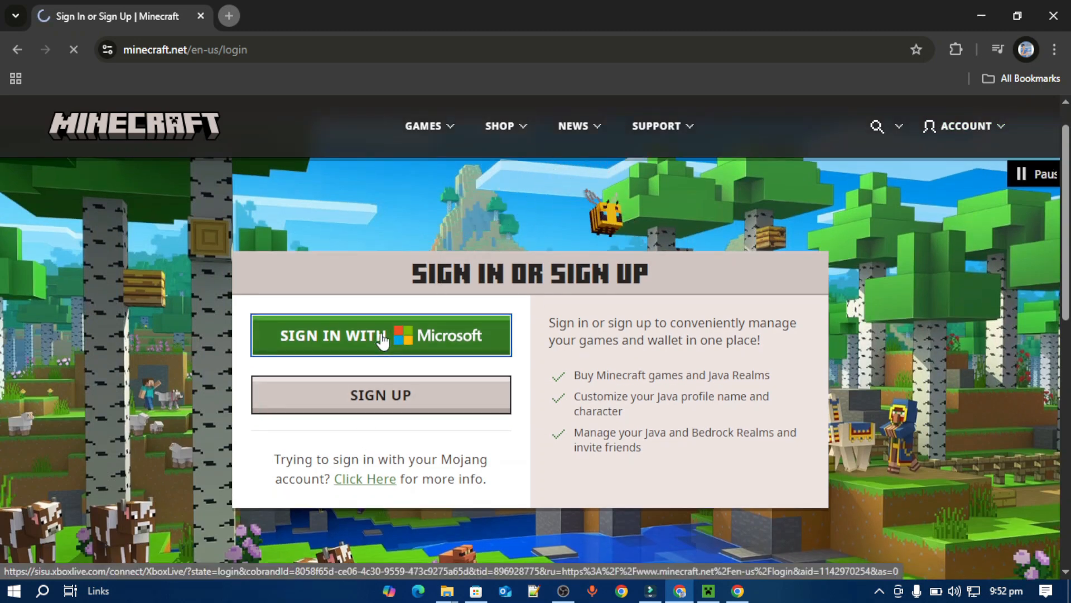
pyautogui.click(381, 335)
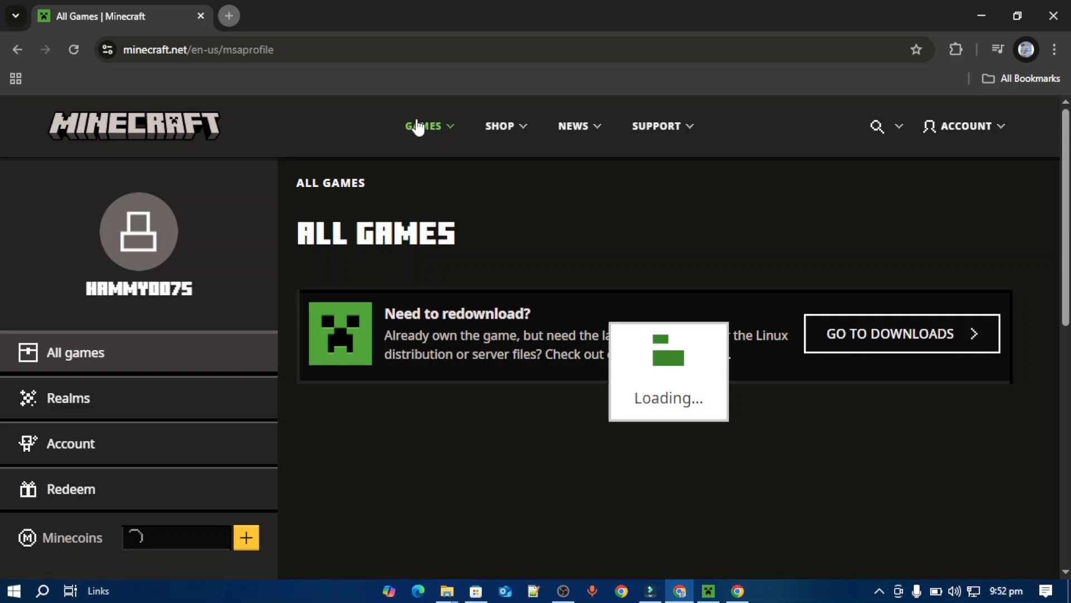
# Go to Downloads from the GAMES menu and scroll to Other Versions & Platforms
pyautogui.click(423, 126)
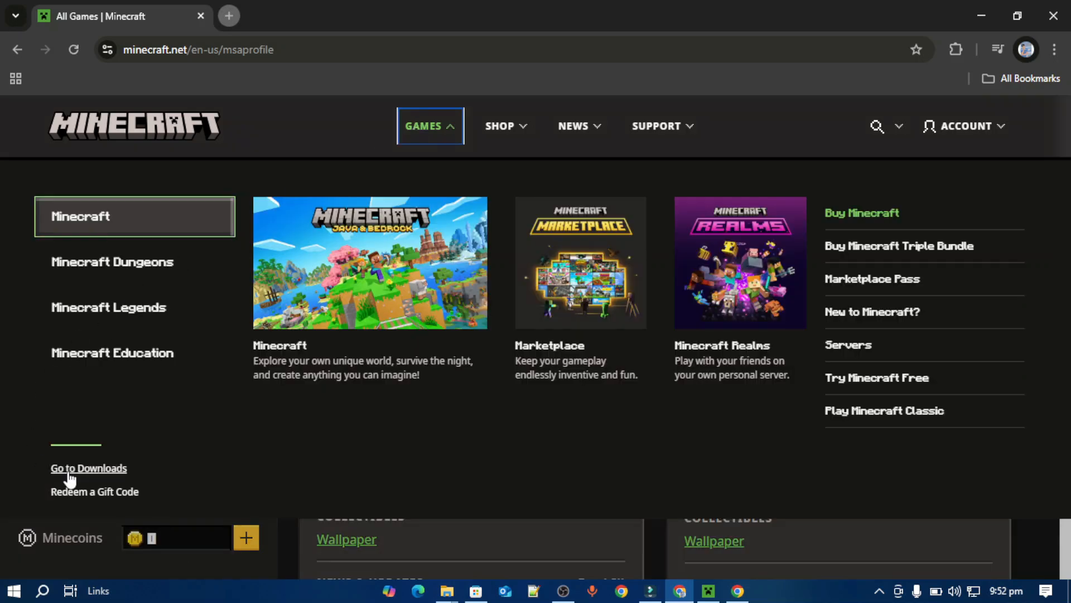
pyautogui.click(88, 468)
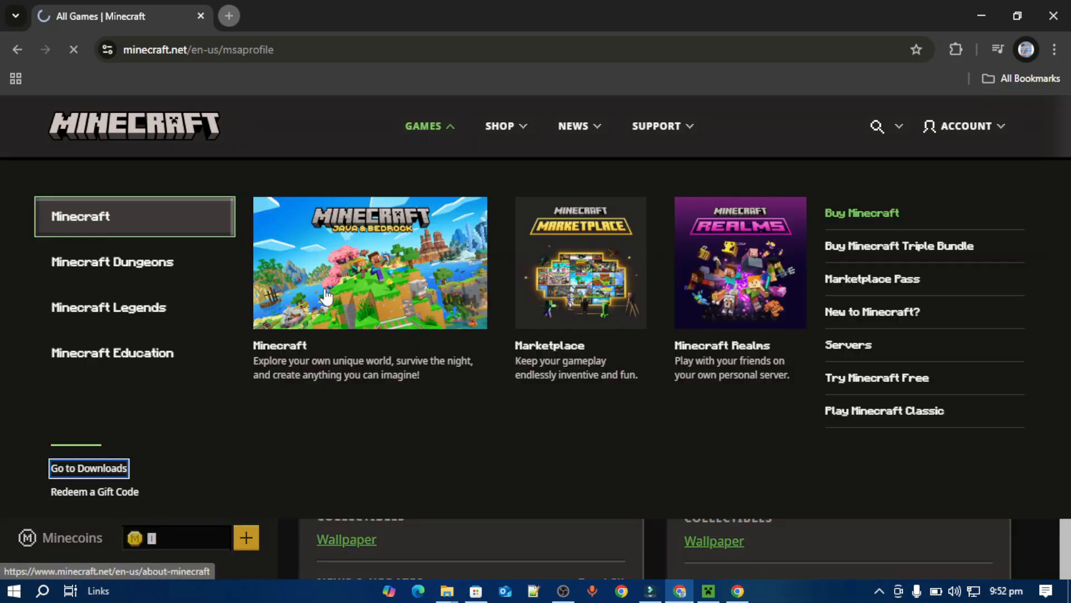
pyautogui.click(88, 468)
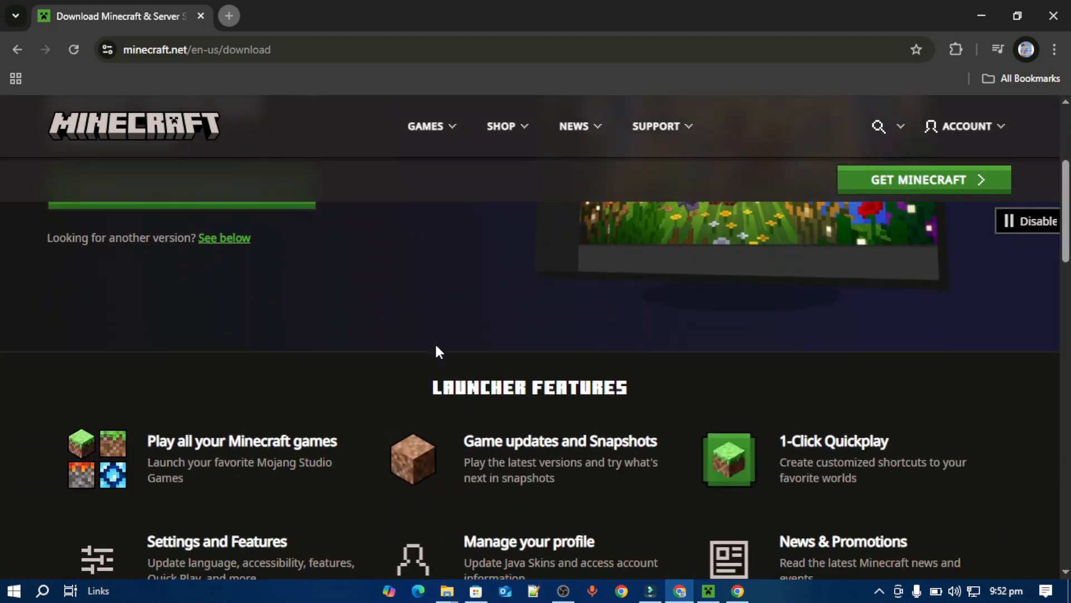
pyautogui.scroll(-3)
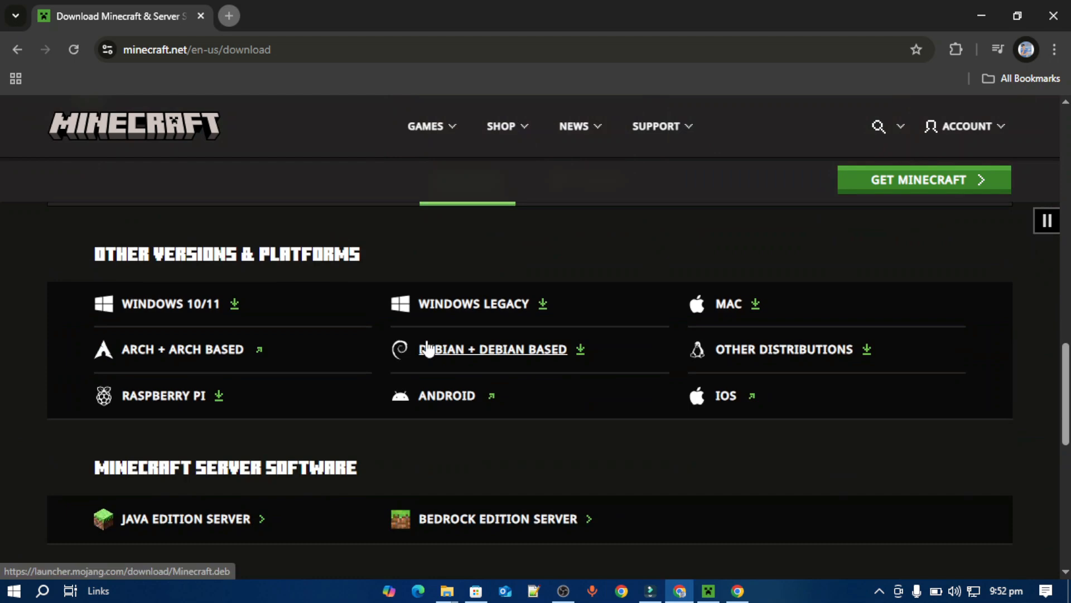
pyautogui.moveTo(962, 7)
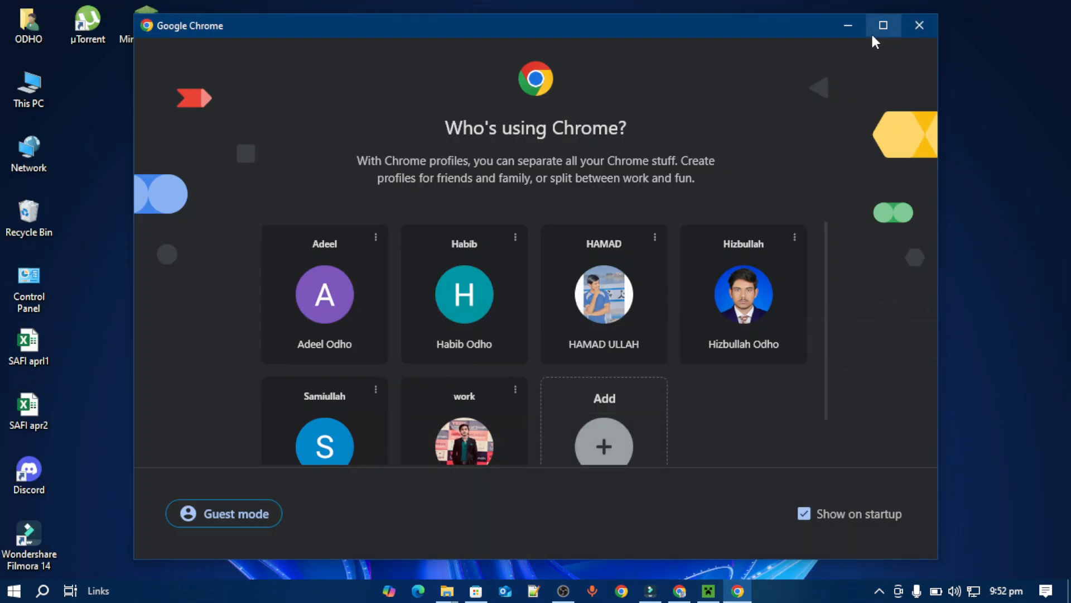
# Dismiss the Chrome profile picker, place MinecraftInstaller on open wallpaper, and launch Microsoft Store
pyautogui.click(919, 25)
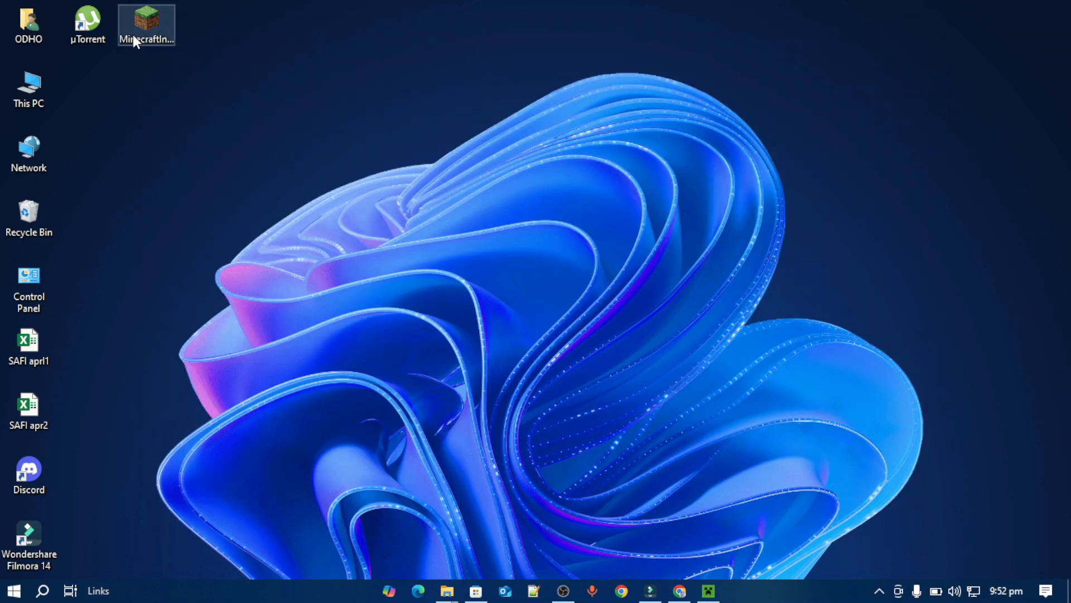
pyautogui.moveTo(146, 27); pyautogui.dragTo(381, 94)
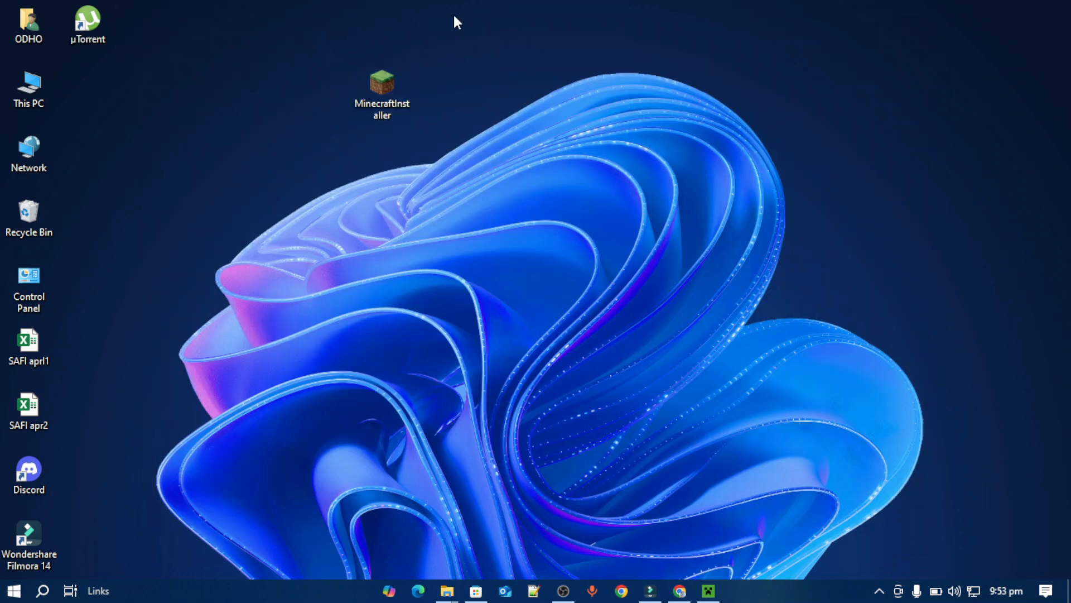
pyautogui.moveTo(380, 76)
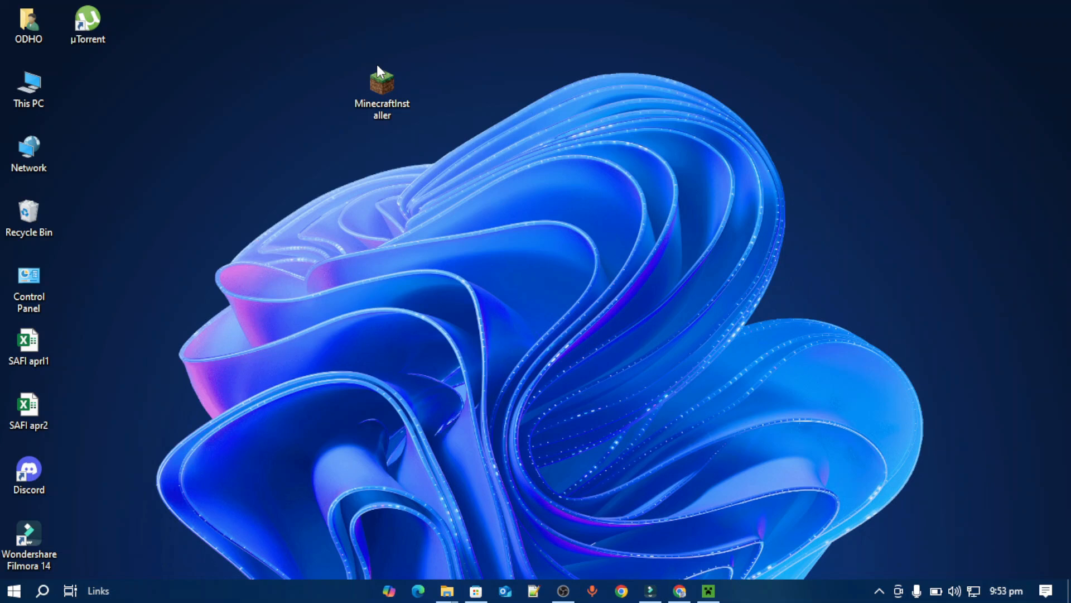
pyautogui.click(381, 92)
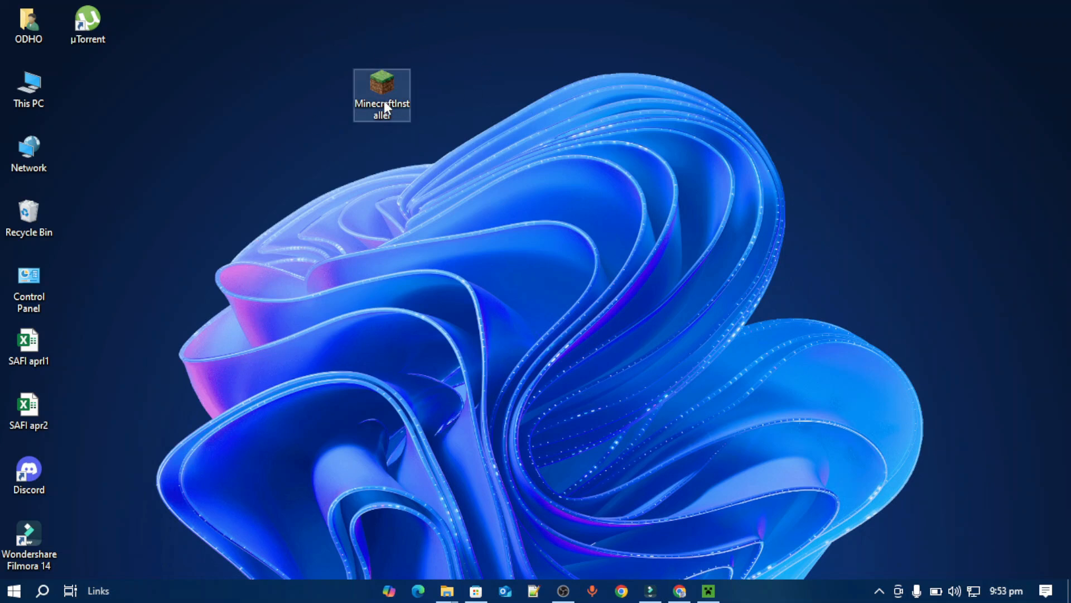
pyautogui.moveTo(383, 95)
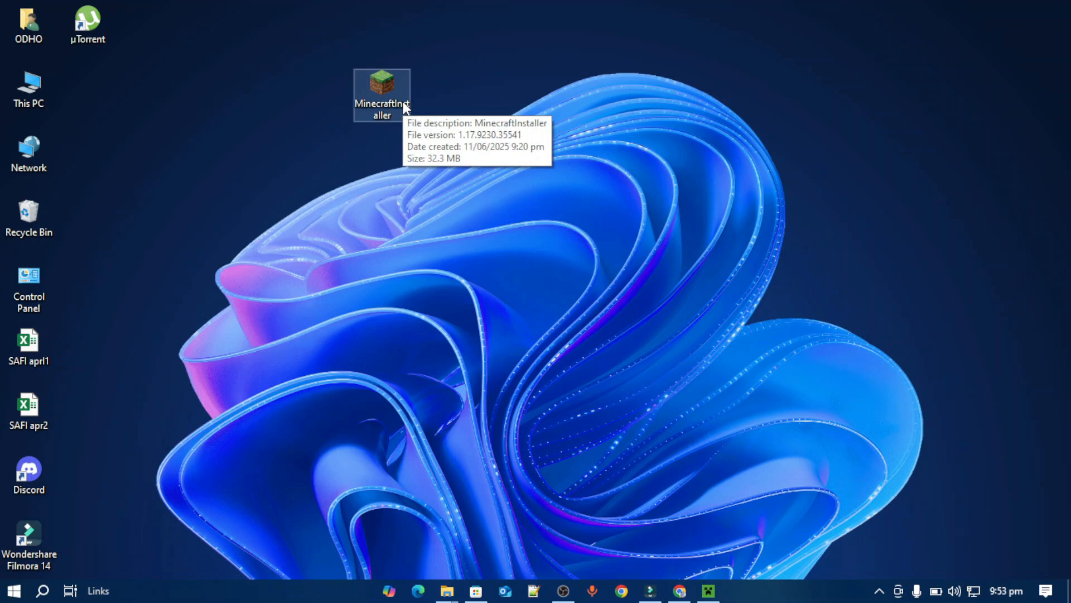
pyautogui.moveTo(466, 46)
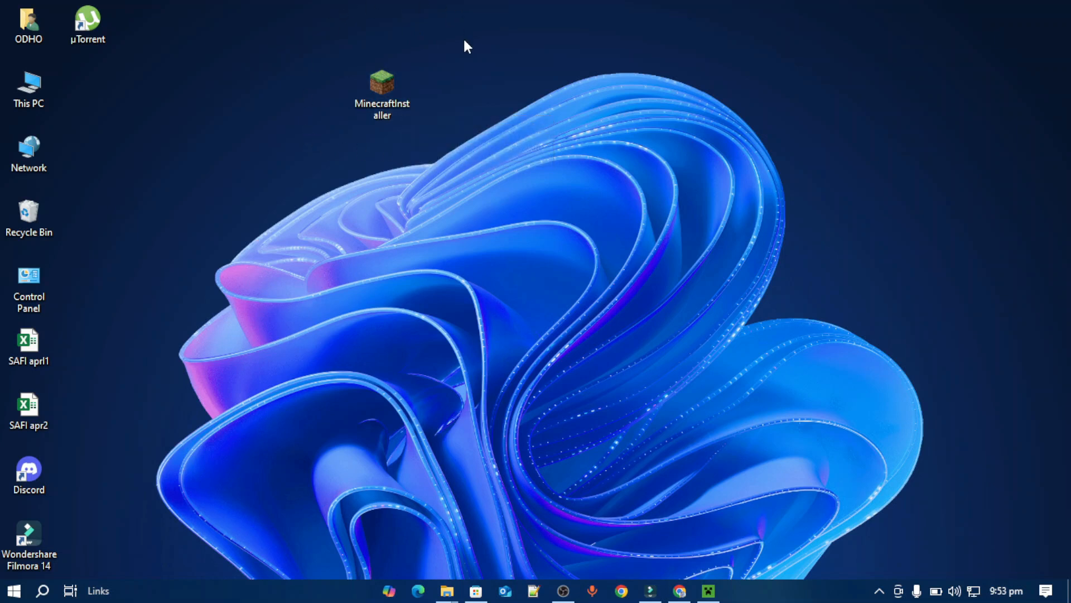
pyautogui.moveTo(360, 58)
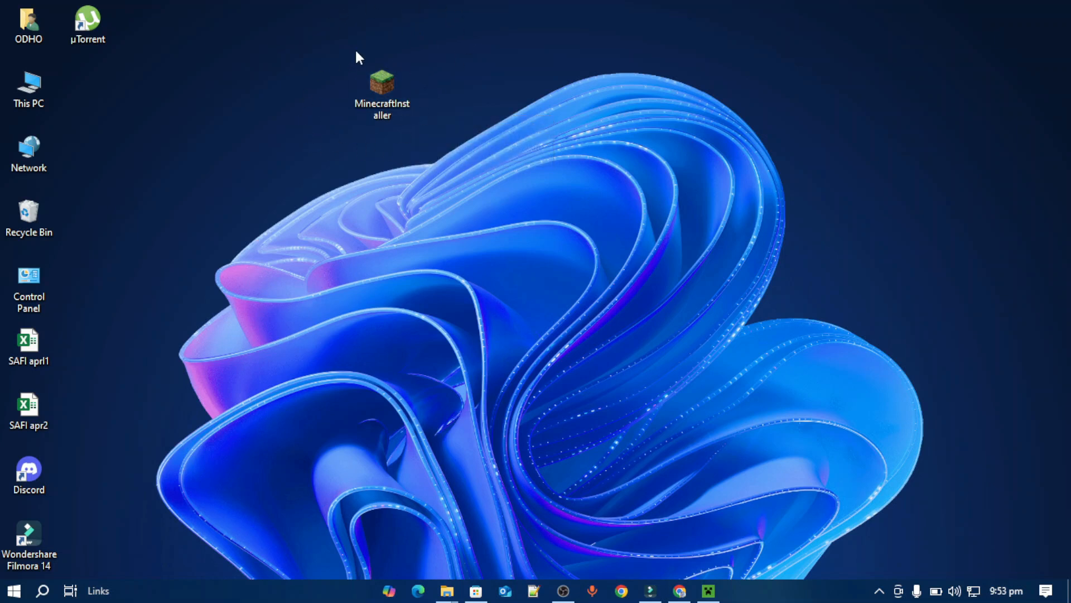
pyautogui.moveTo(515, 305)
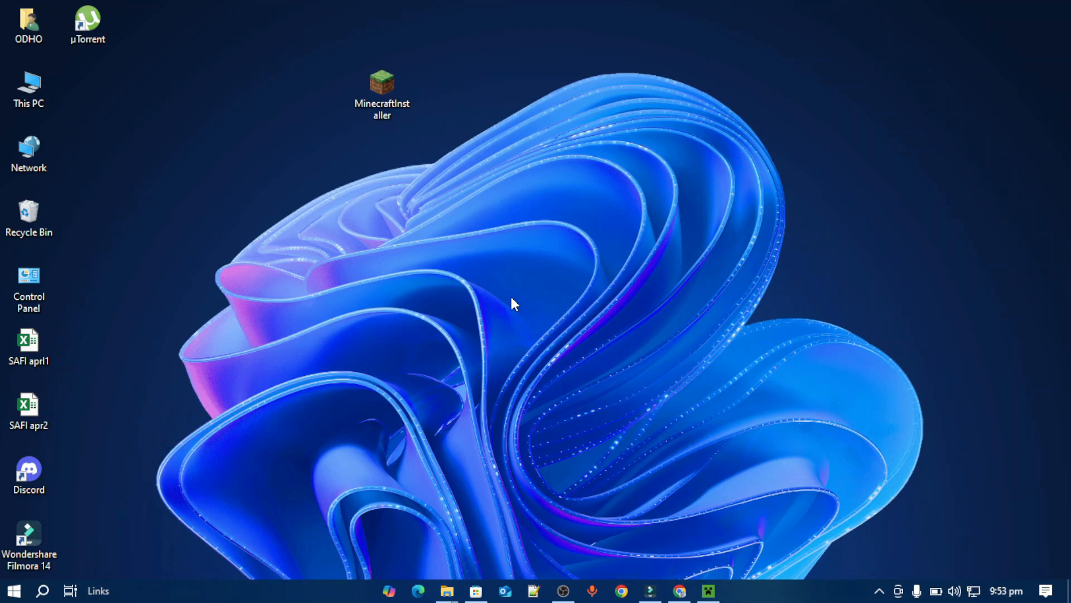
pyautogui.click(474, 591)
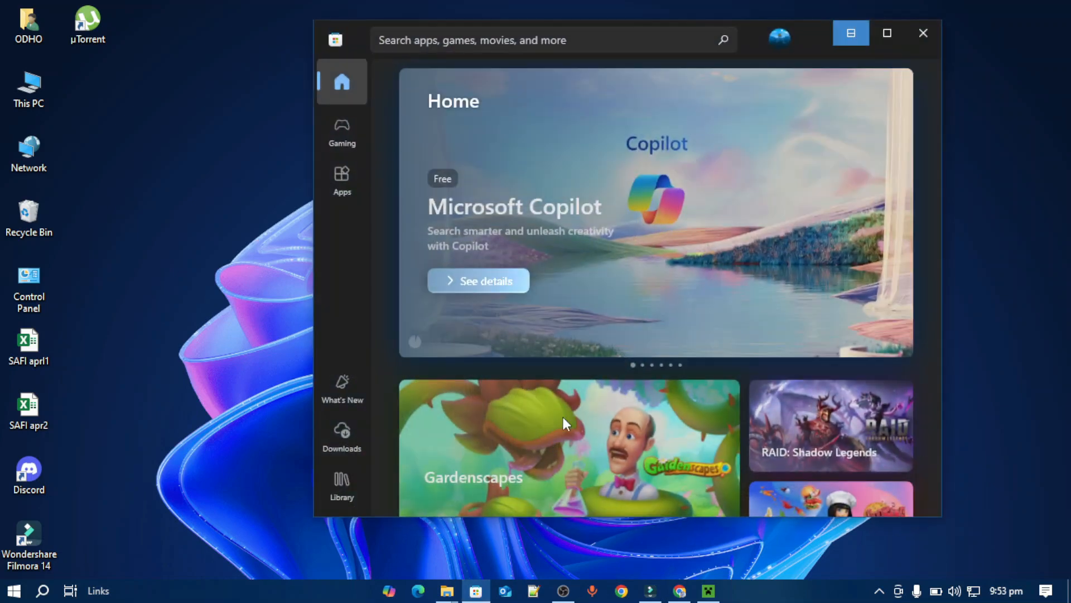
# Check the signed-in account via the Store profile picture, then close Microsoft Store
pyautogui.click(778, 37)
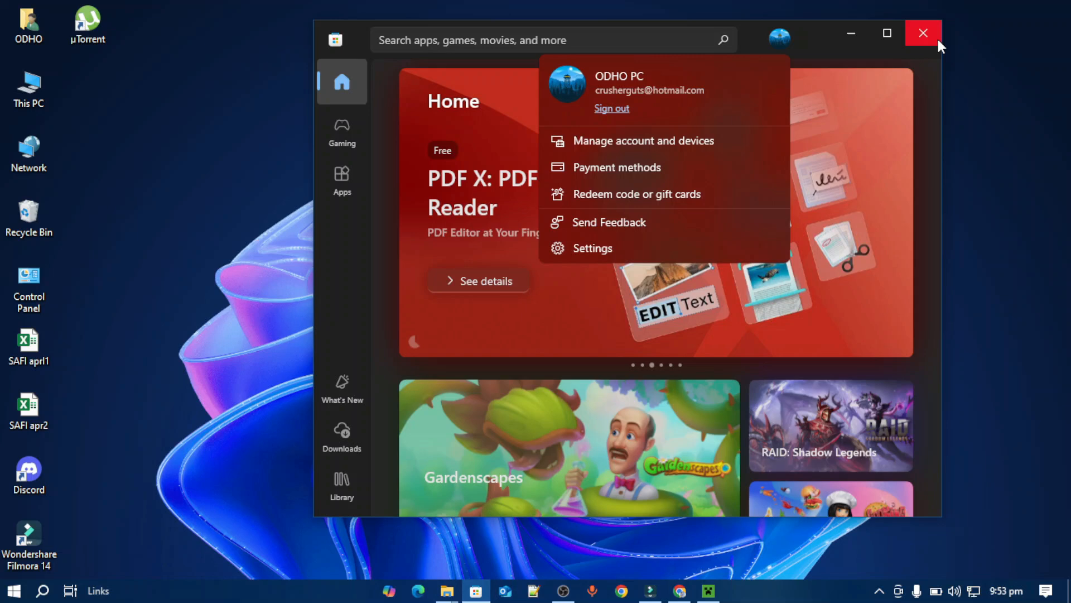
pyautogui.click(923, 33)
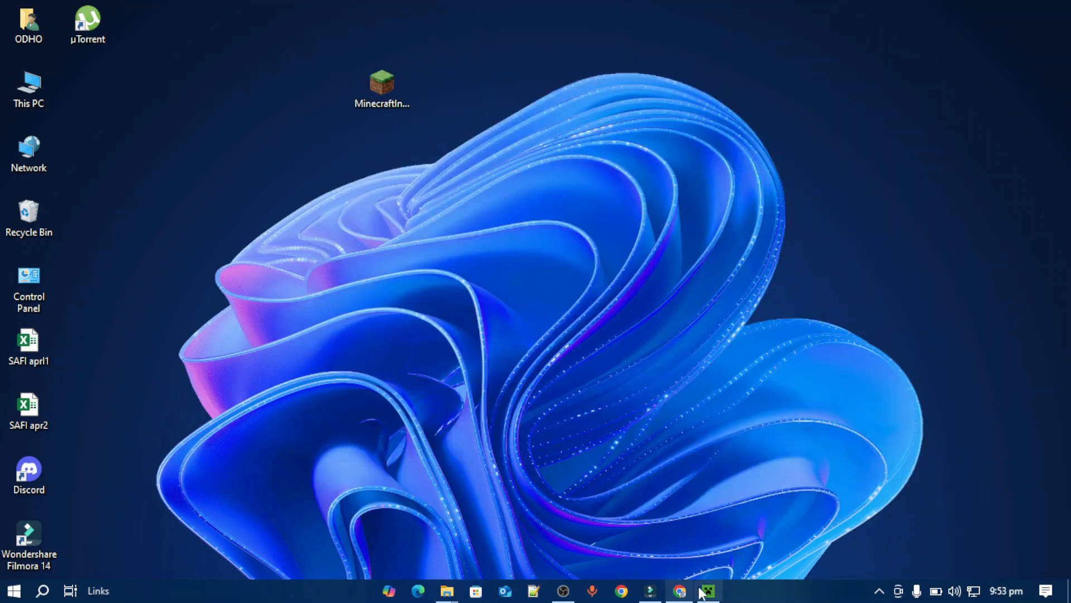
pyautogui.click(708, 591)
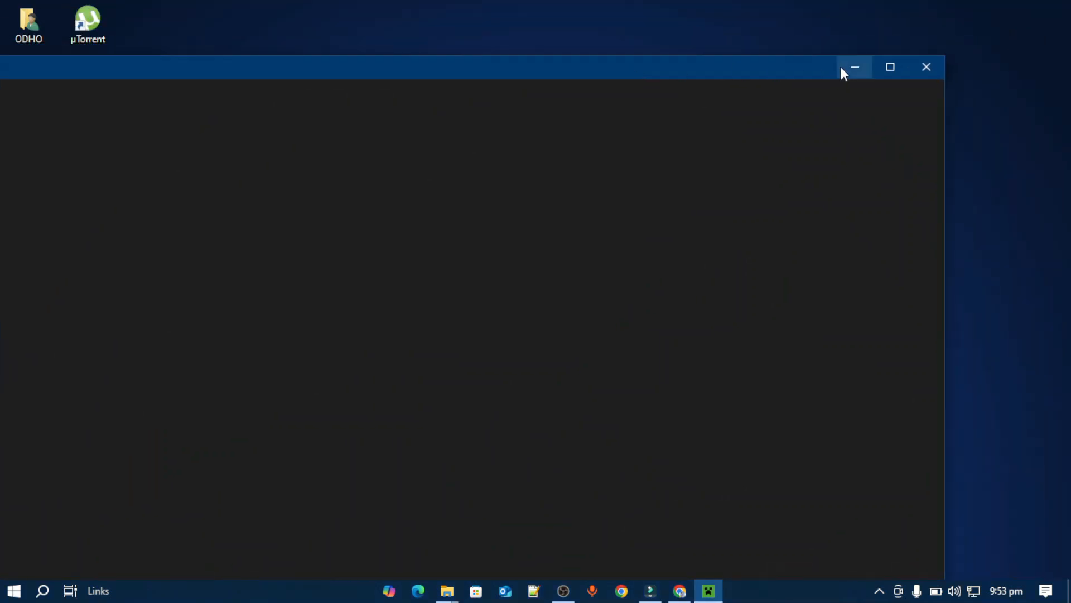
pyautogui.click(854, 67)
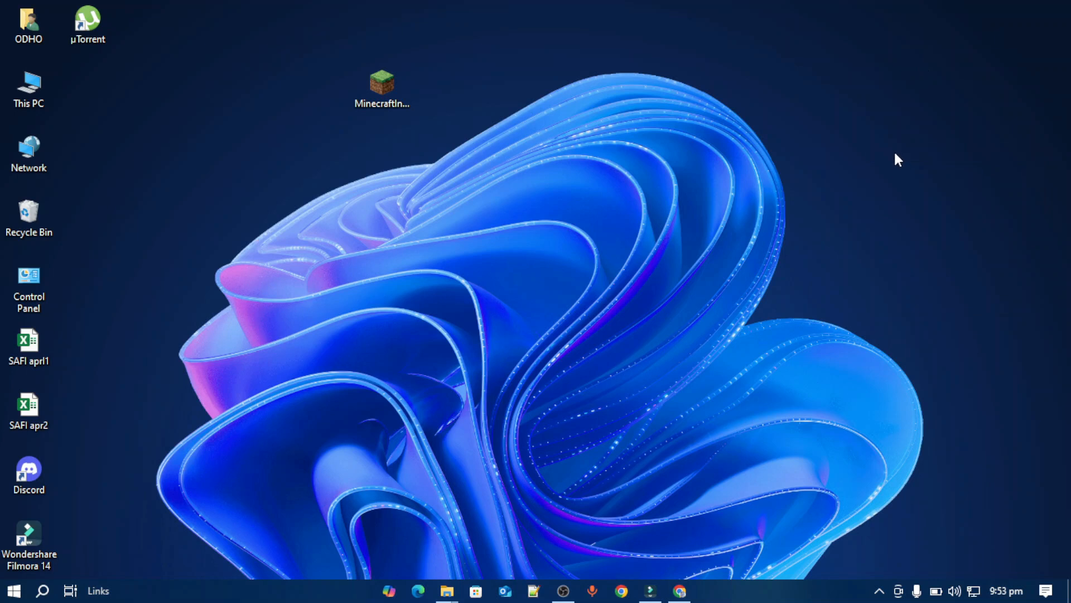
pyautogui.moveTo(898, 155)
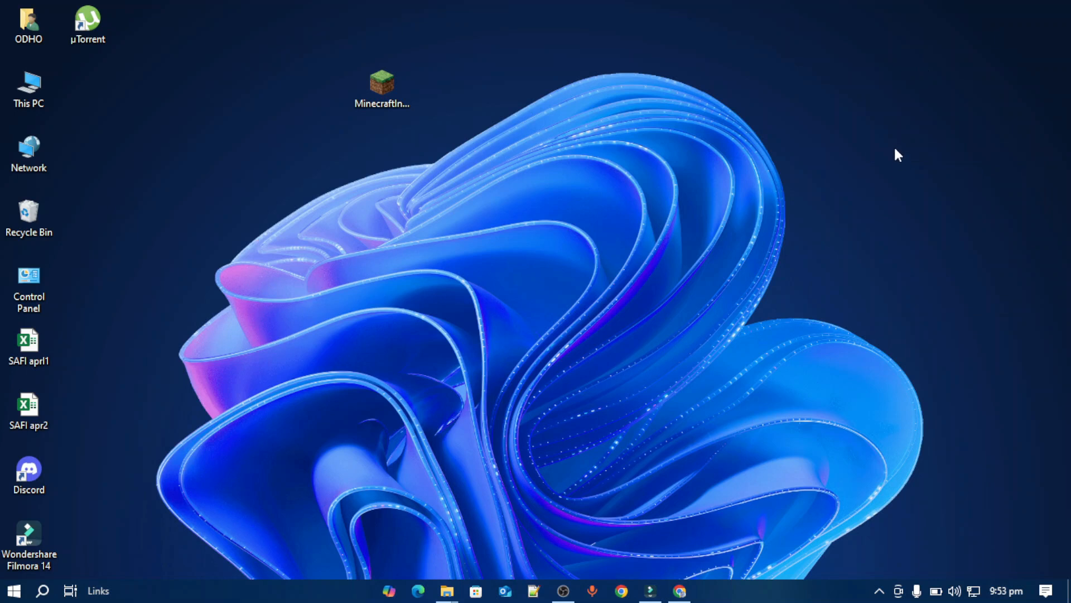